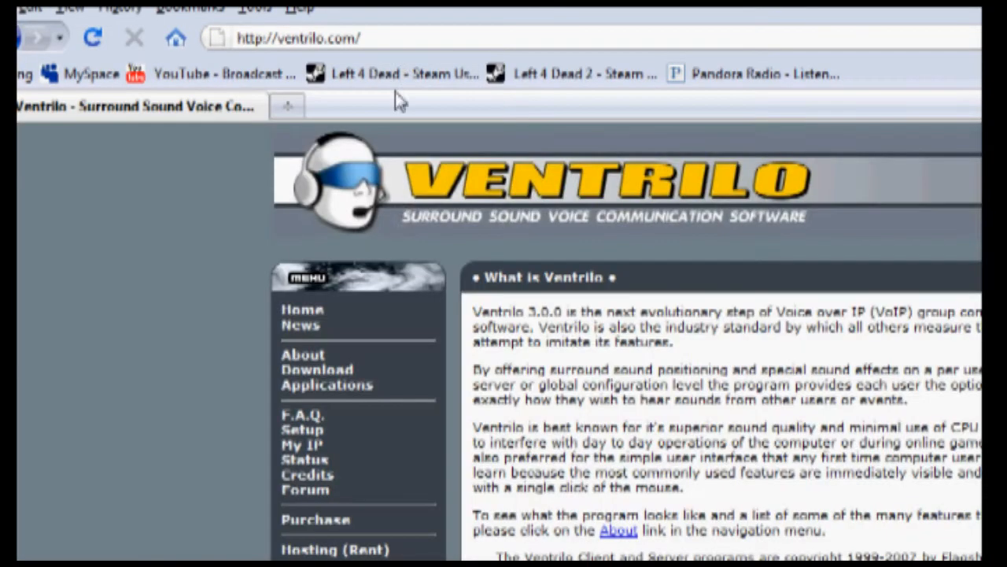
Download the Windows i386 32-bit Ventrilo server program from ventrilo.com.
click(316, 368)
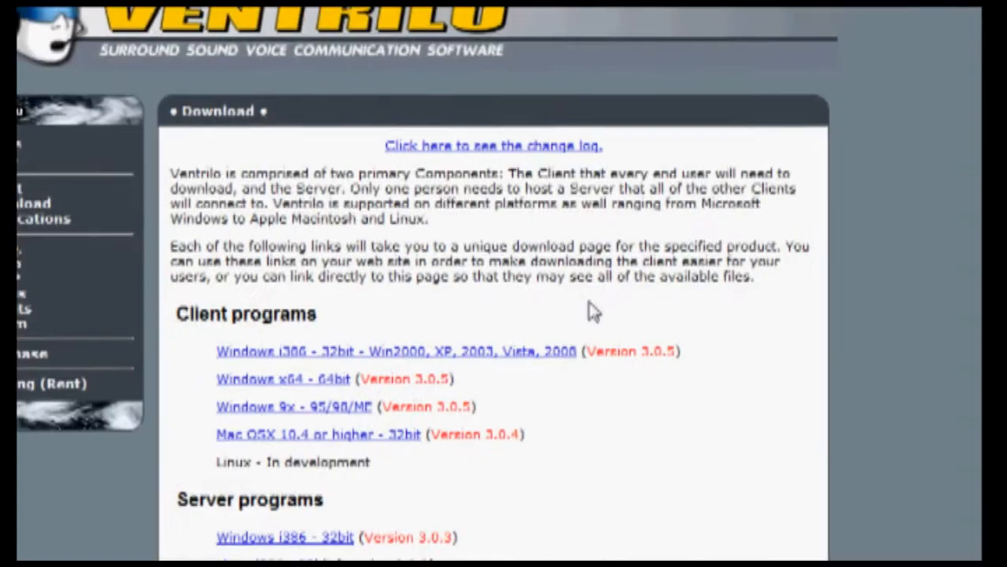
scroll(down, 3)
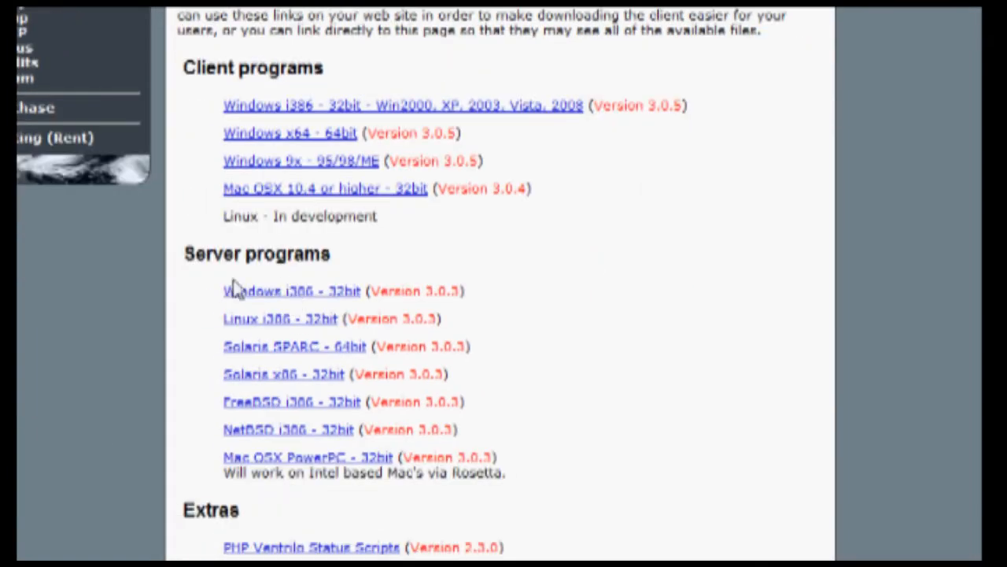
mouse_move(292, 302)
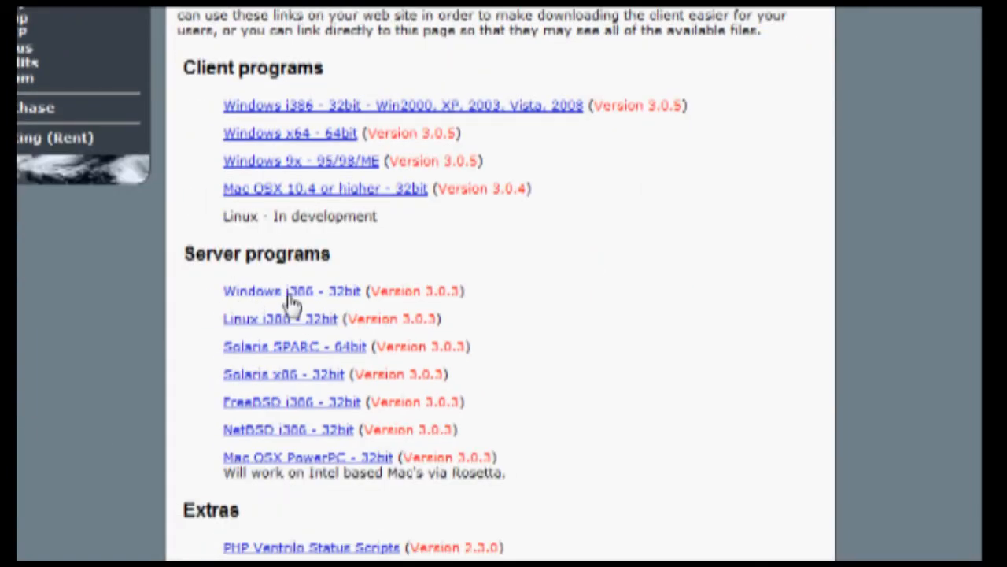
click(290, 289)
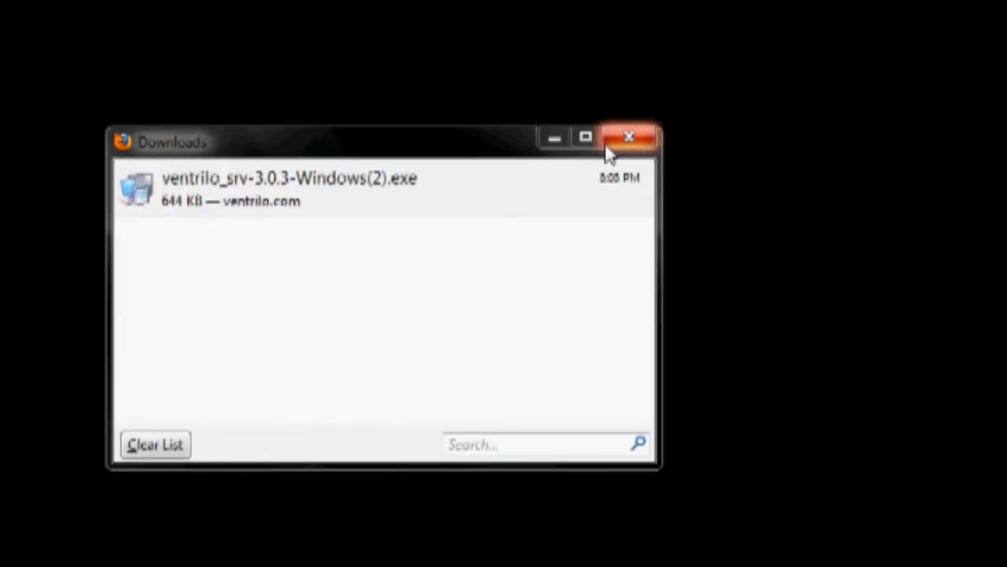
Close the Firefox Downloads window after the server installer finished.
click(44, 542)
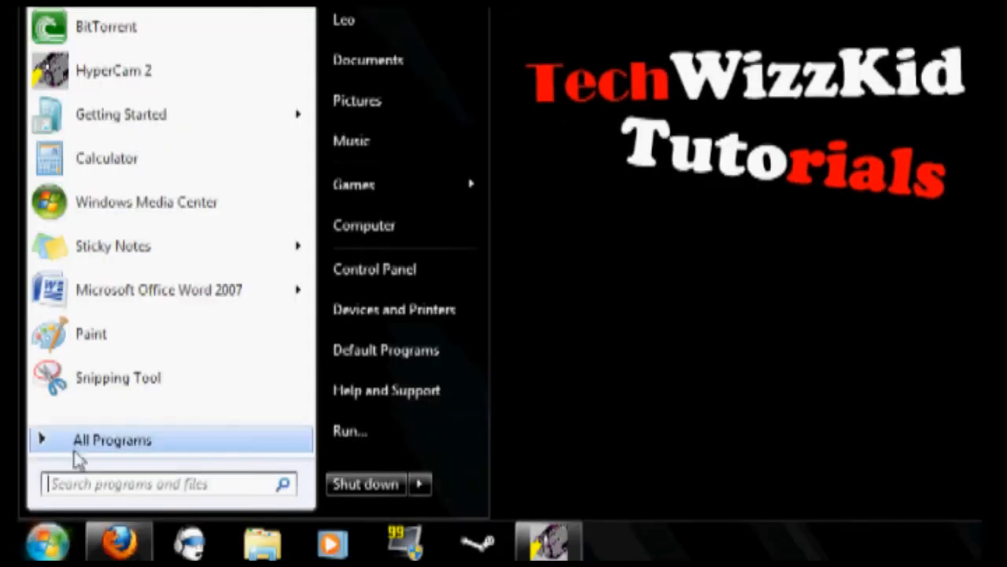
Open ventrilo_srv.ini in Notepad via All Programs > VentSrv > Edit INI file.
click(110, 439)
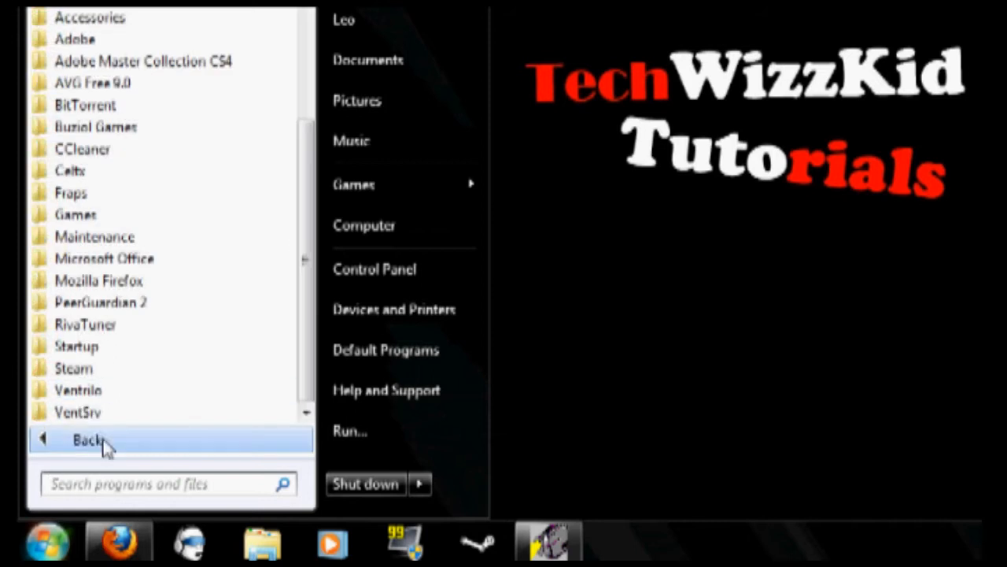
text(ve)
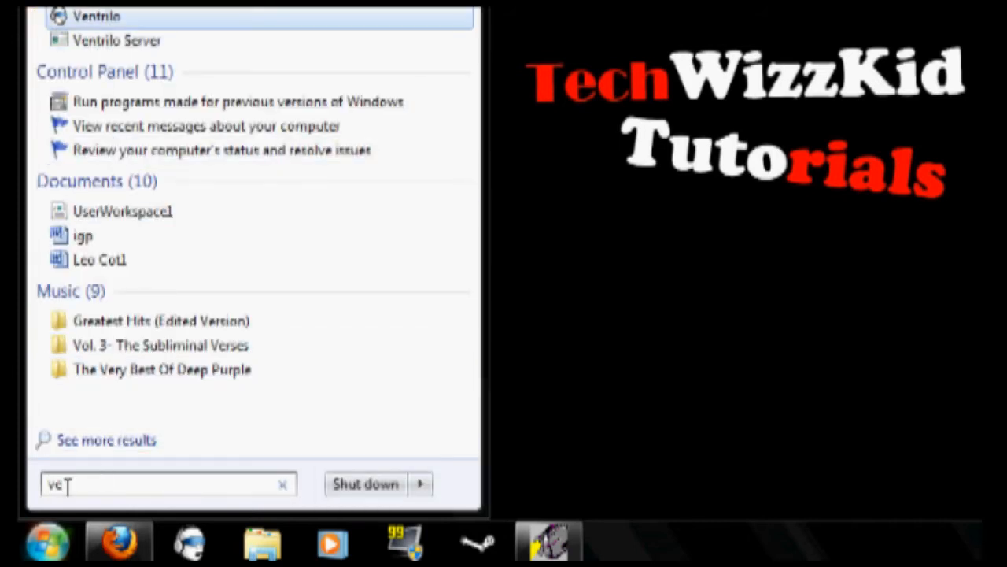
click(284, 485)
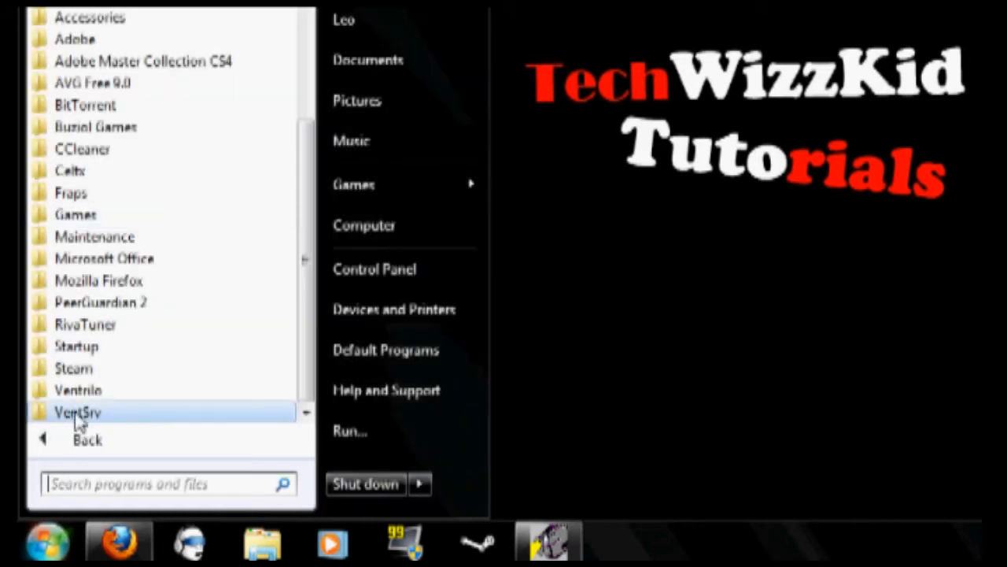
click(77, 413)
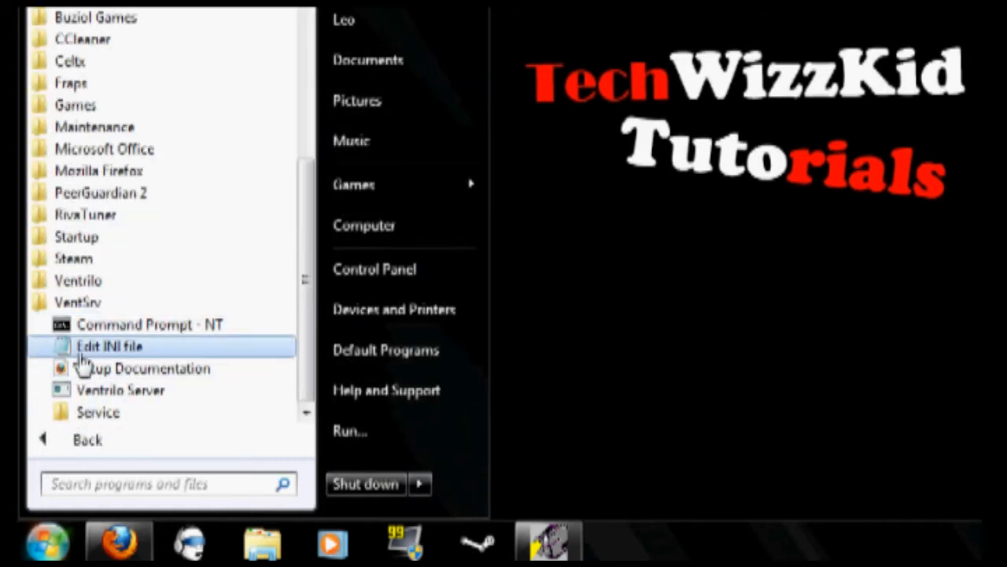
click(110, 346)
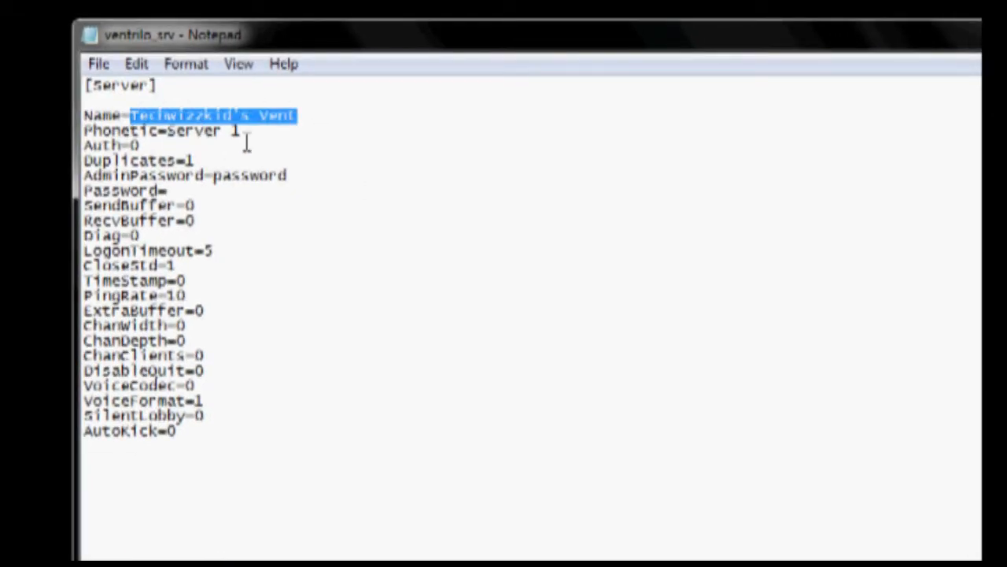
Replace the Phonetic value 'server 1' with 'welcome!' in ventrilo_srv.ini.
click(290, 132)
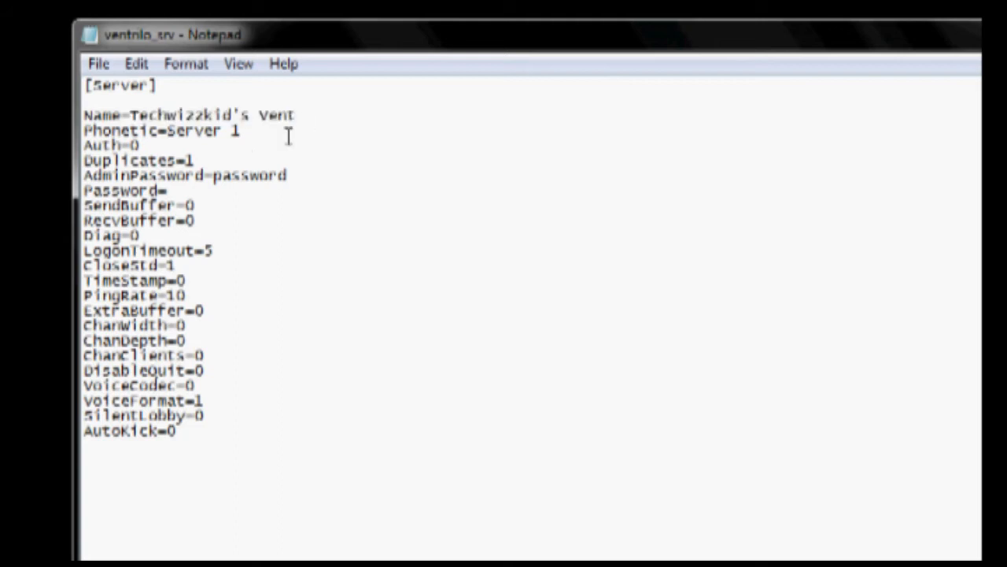
double_click(110, 145)
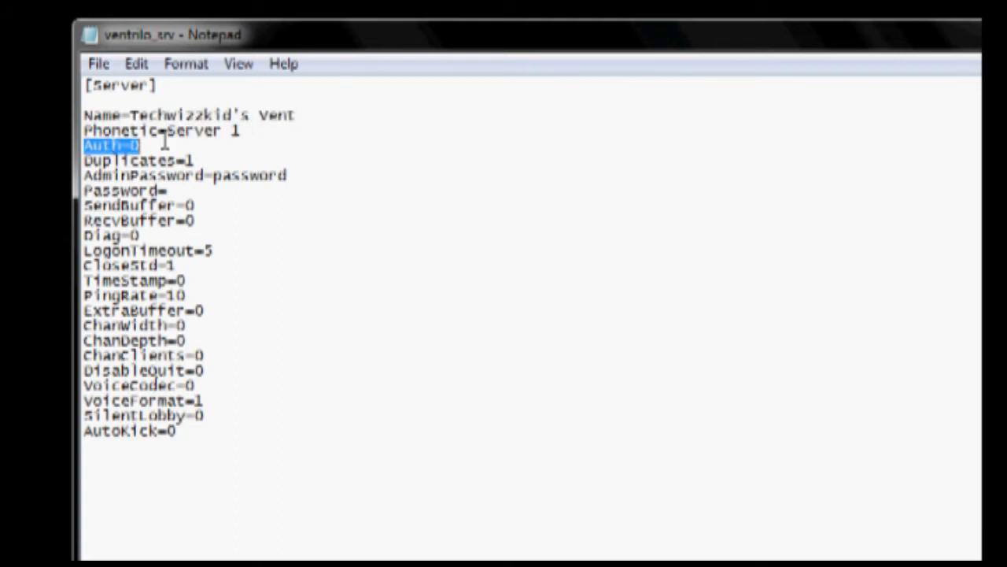
double_click(201, 130)
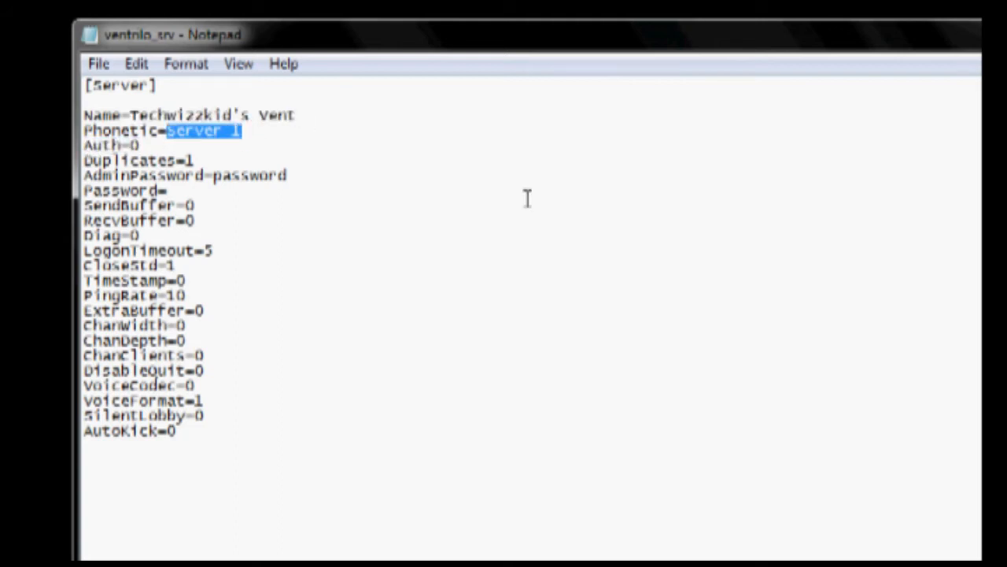
text(wec)
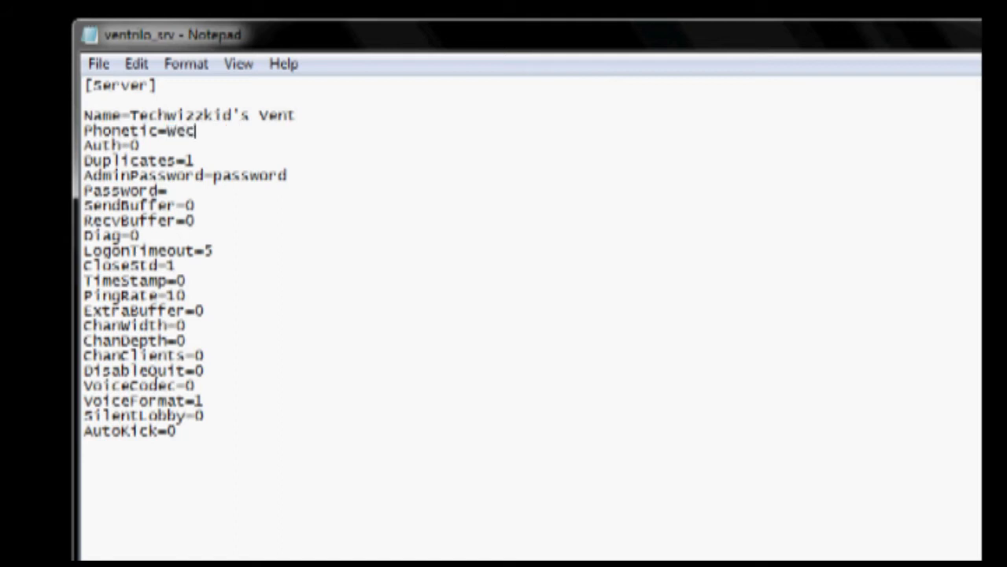
key(Backspace)
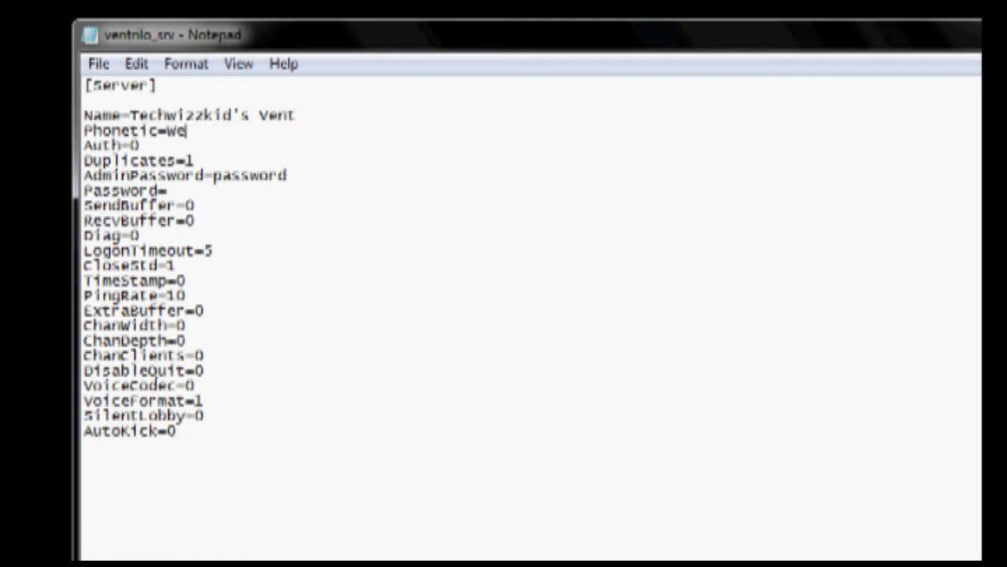
text(lcome!)
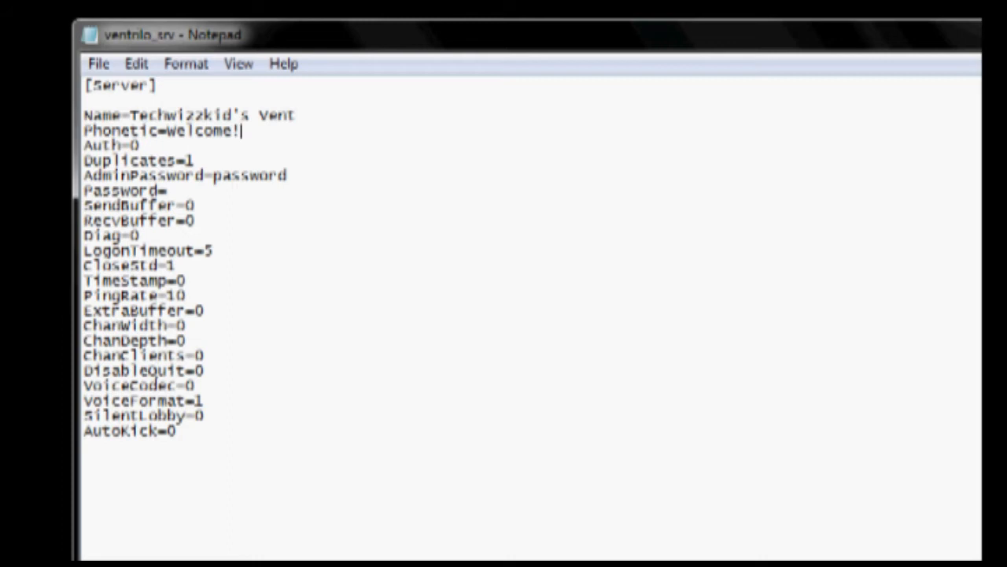
double_click(264, 177)
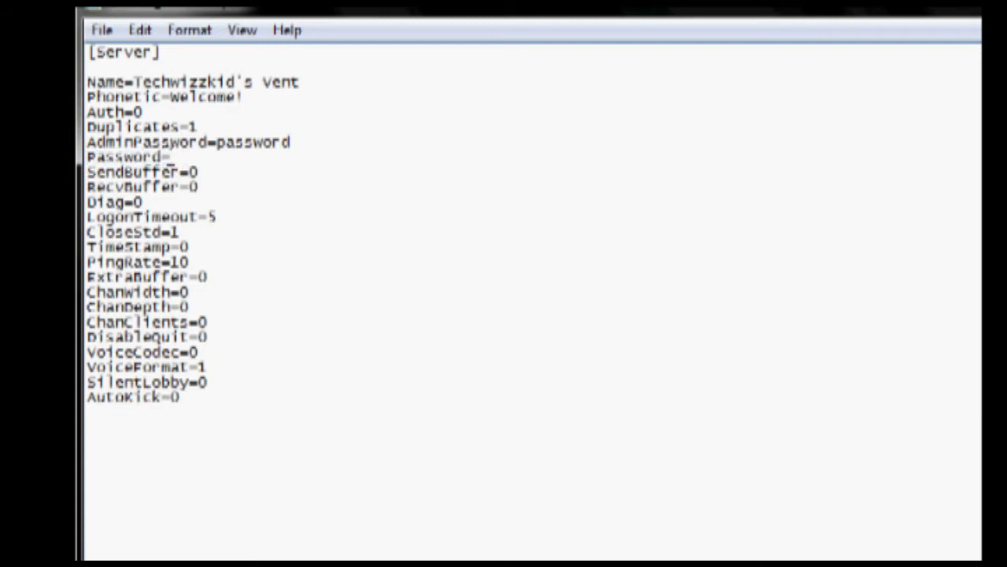
Set VoiceCodec to 3 and VoiceFormat to 32 in the settings file.
double_click(126, 158)
text(32)
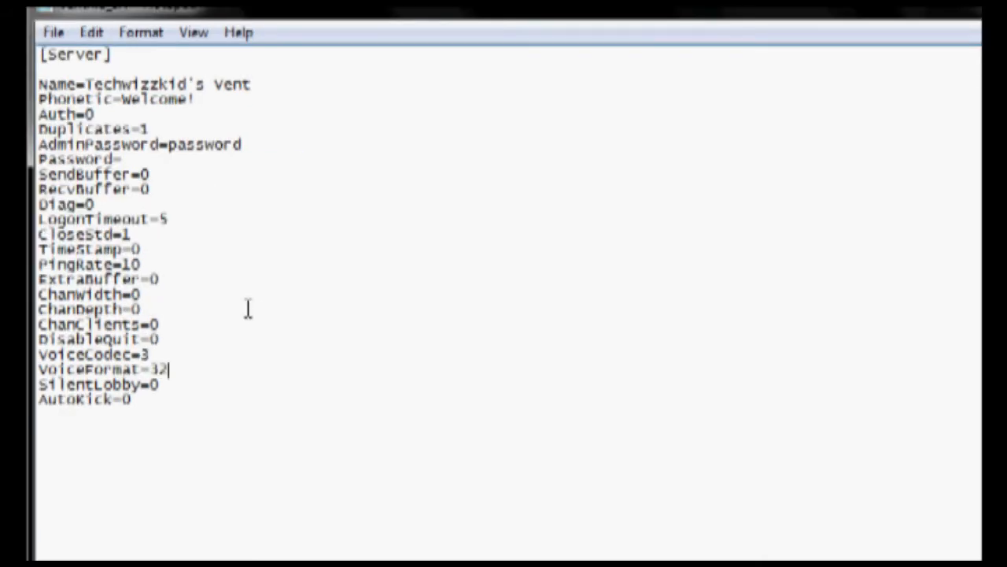
mouse_move(174, 377)
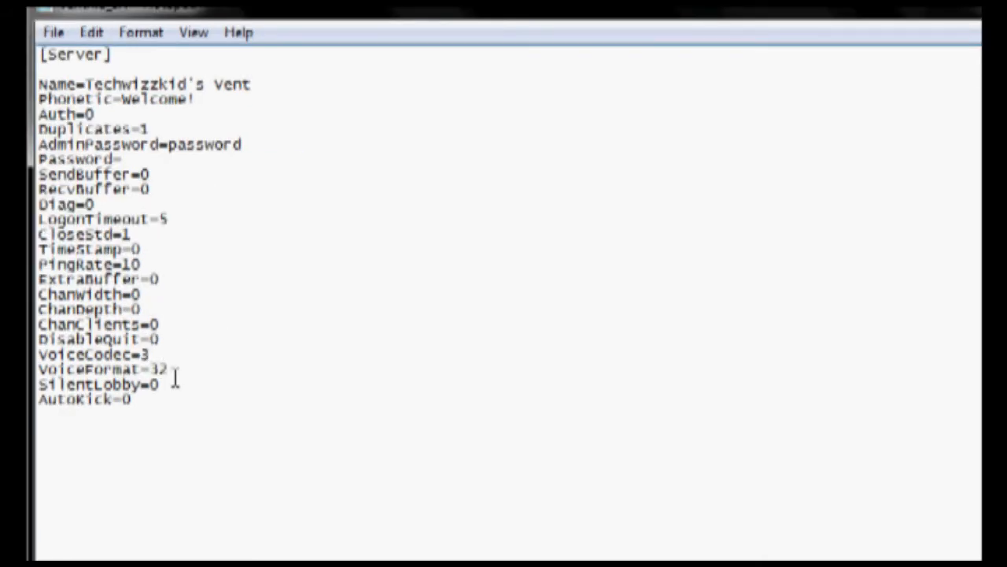
drag(36, 354, 167, 370)
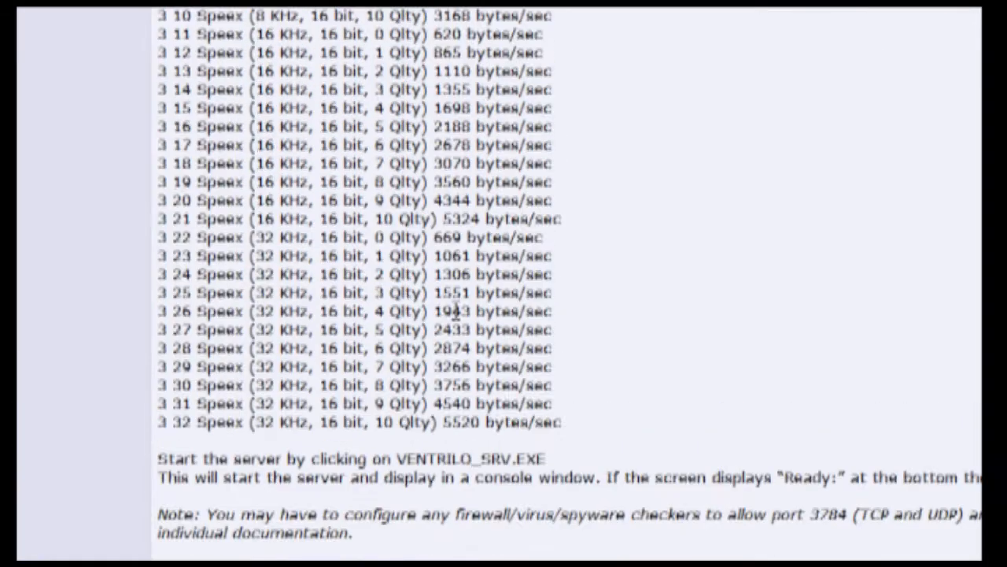
Locate the 3 32 Speex (32 KHz, 16 bit, 10 Qlty) entry in the codec format table.
scroll(up, 3)
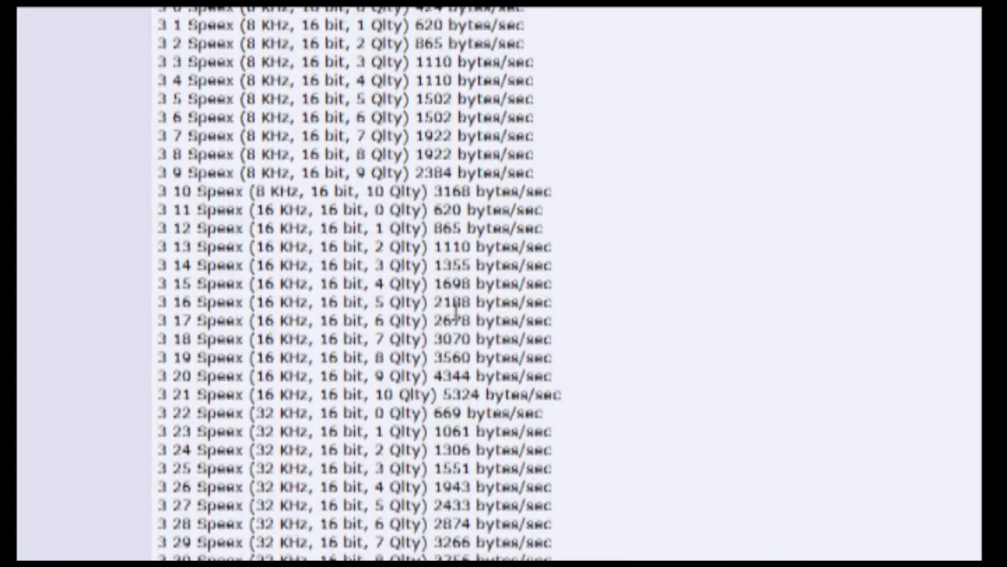
scroll(down, 3)
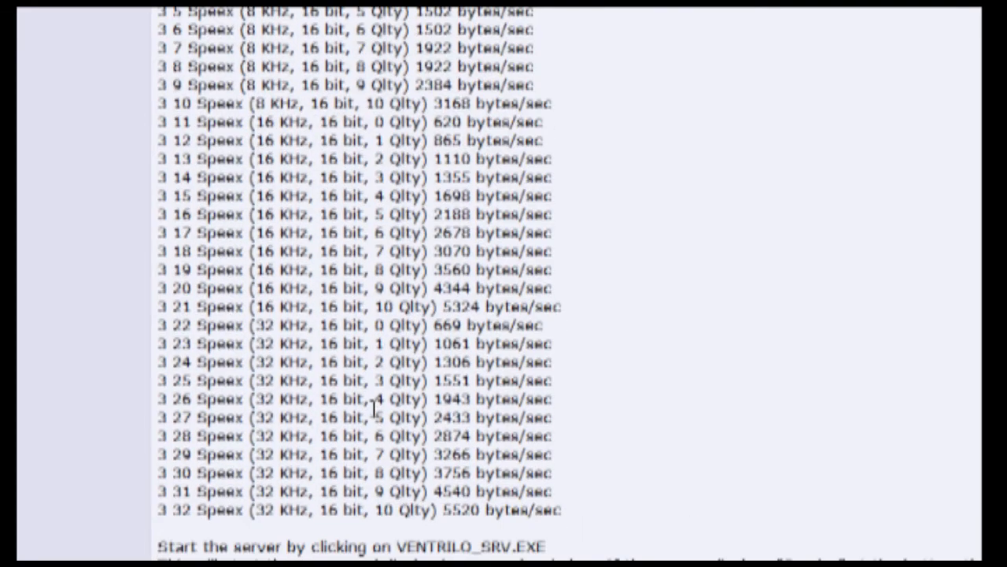
scroll(up, 3)
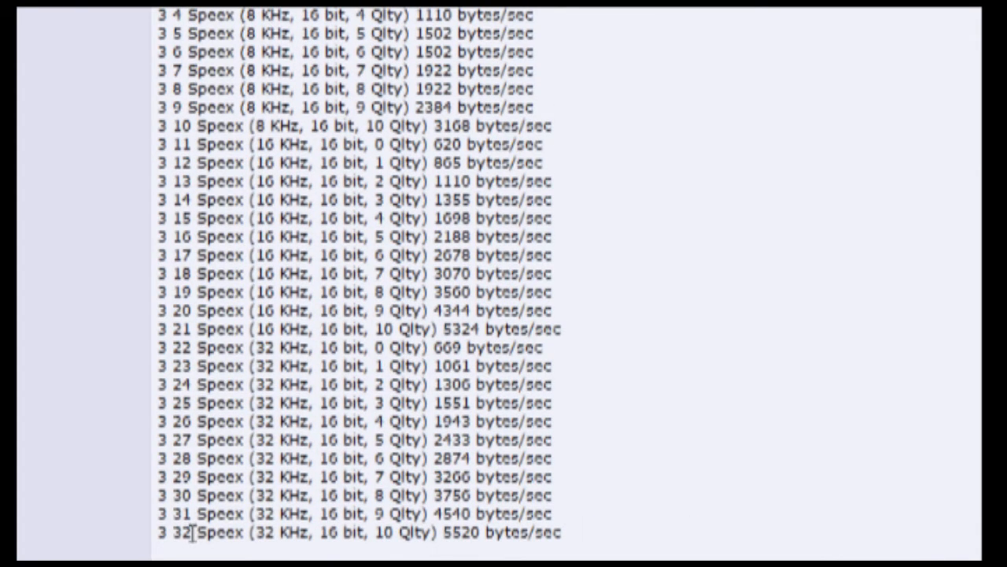
double_click(180, 532)
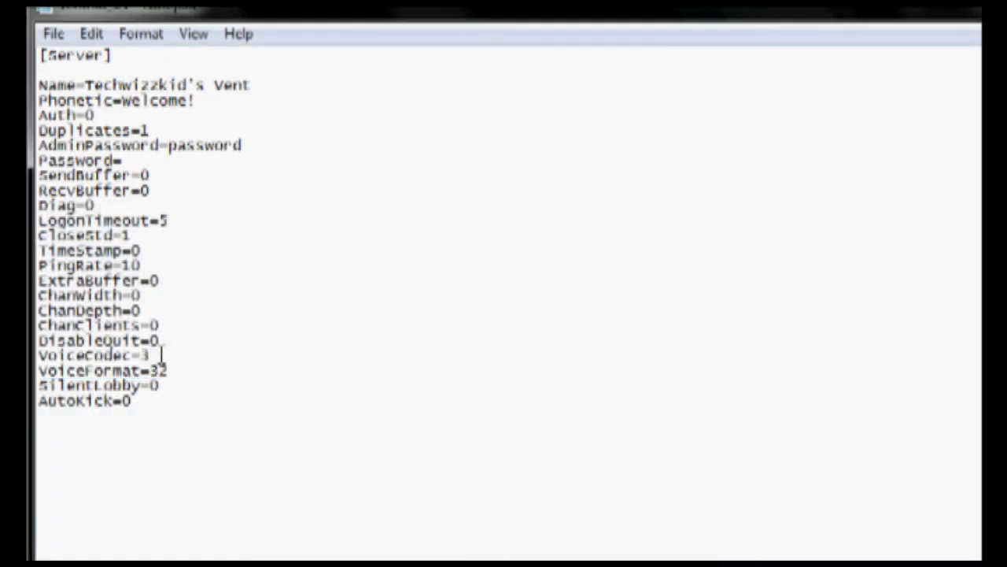
double_click(154, 372)
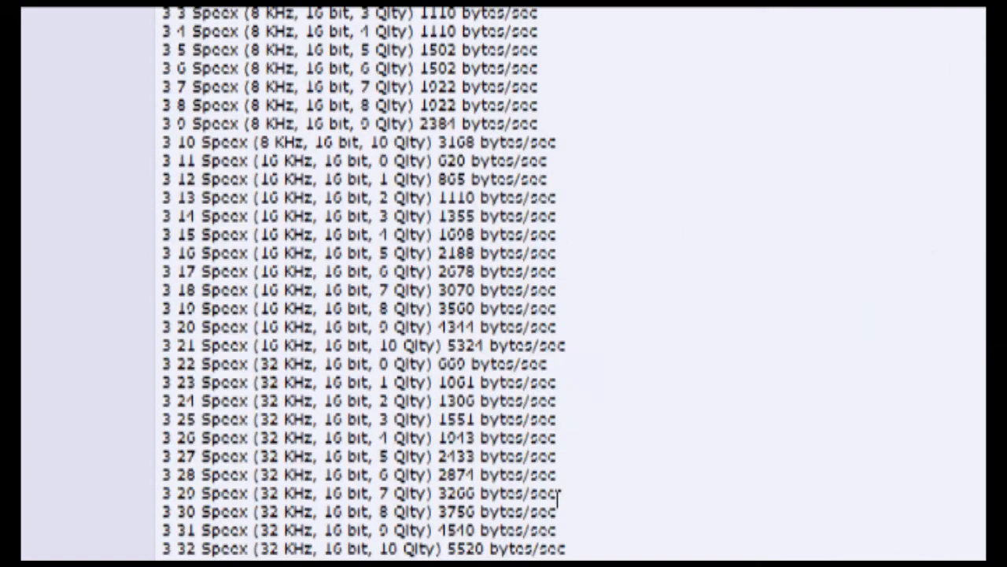
scroll(down, 3)
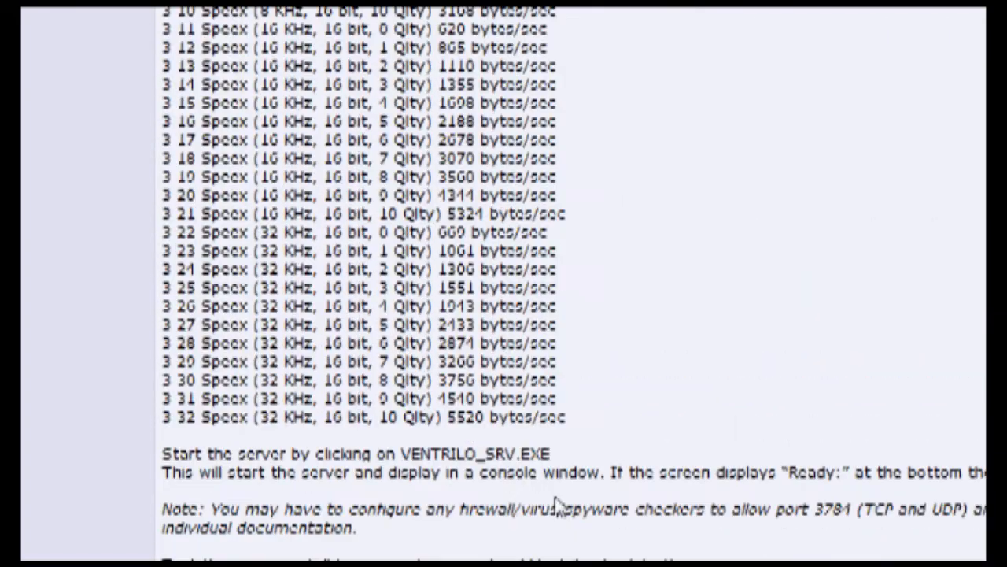
scroll(up, 3)
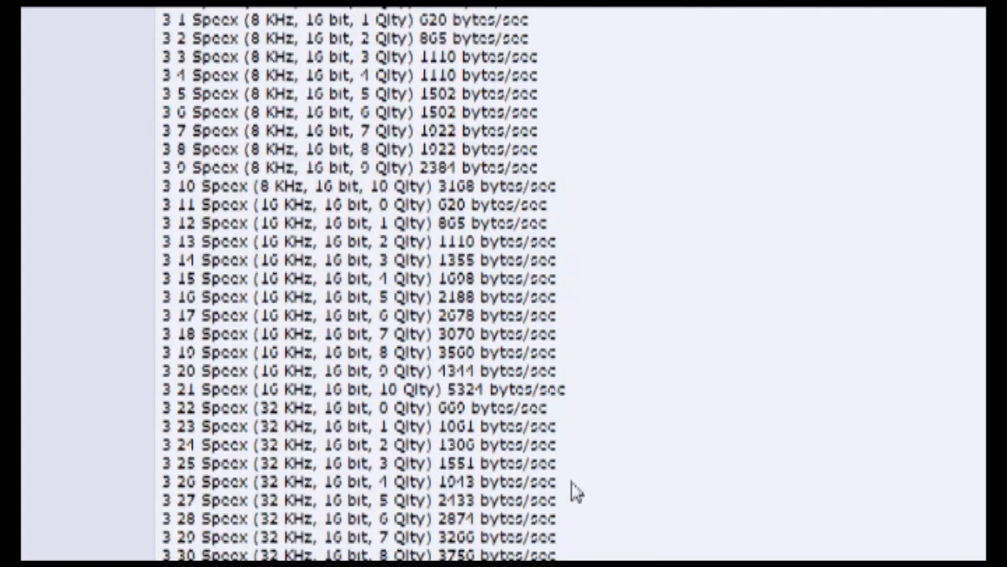
scroll(up, 3)
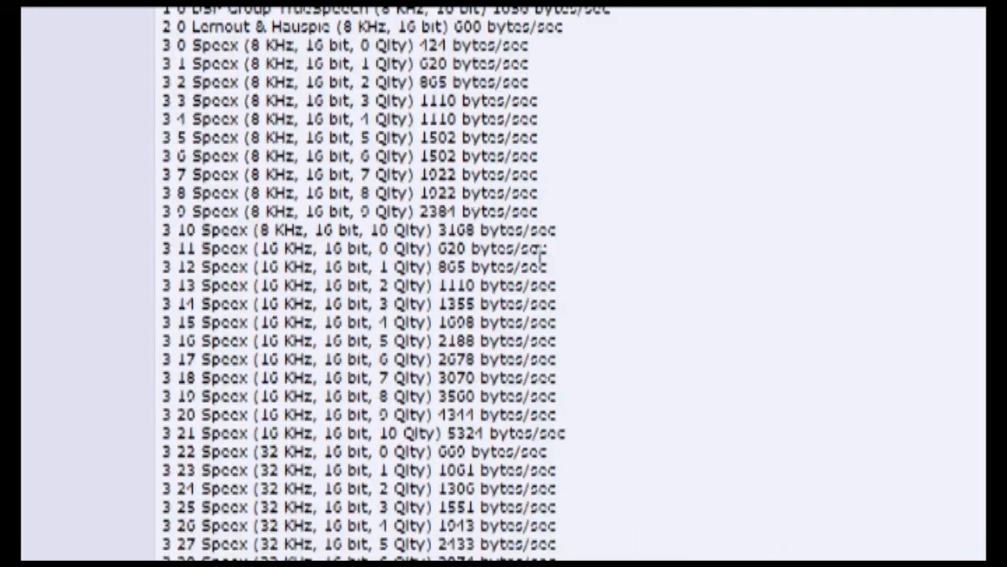
scroll(up, 3)
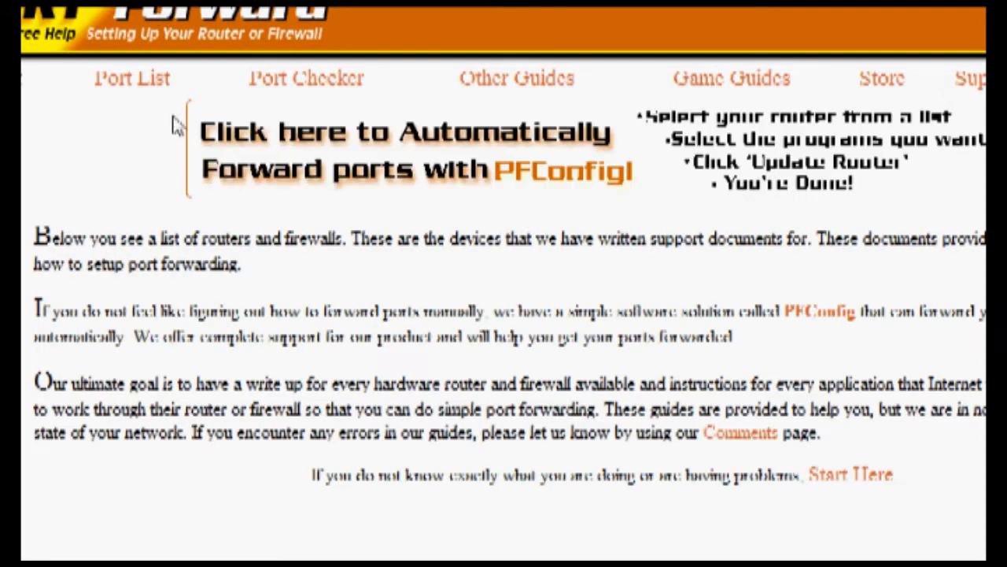
Scroll PortForward.com's router list through the MacSense, Maplin, Marconi and MaxGate entries.
scroll(down, 3)
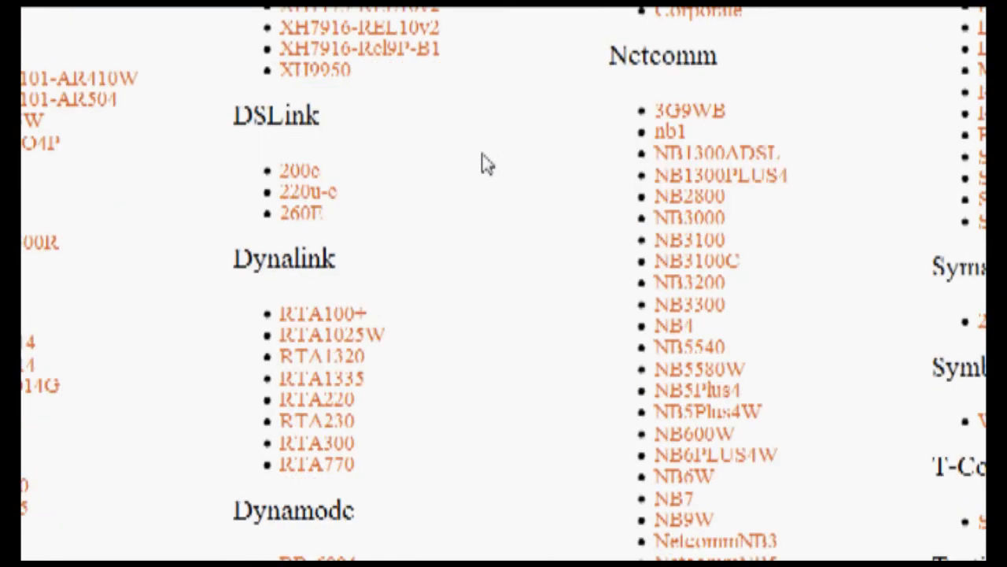
scroll(up, 3)
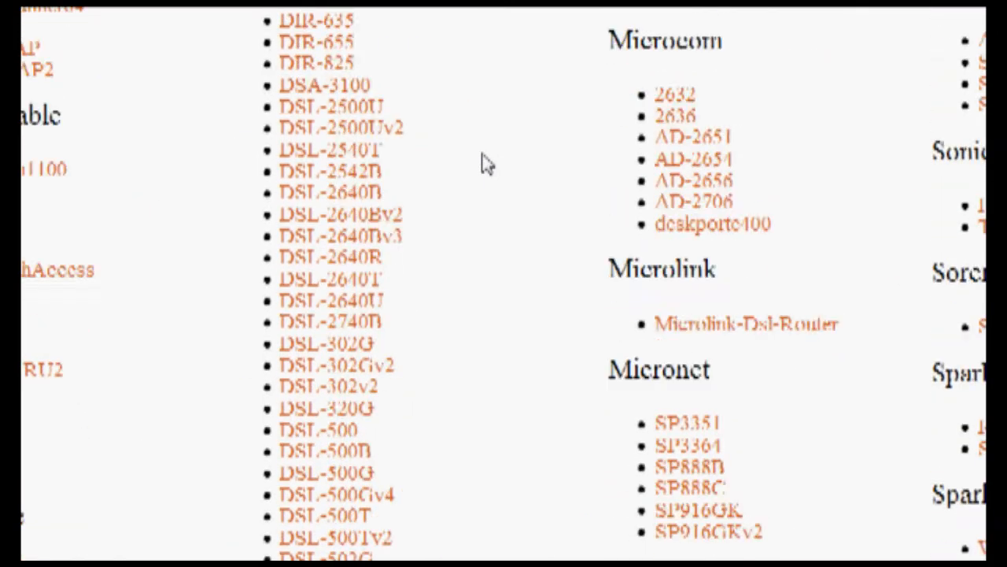
scroll(up, 3)
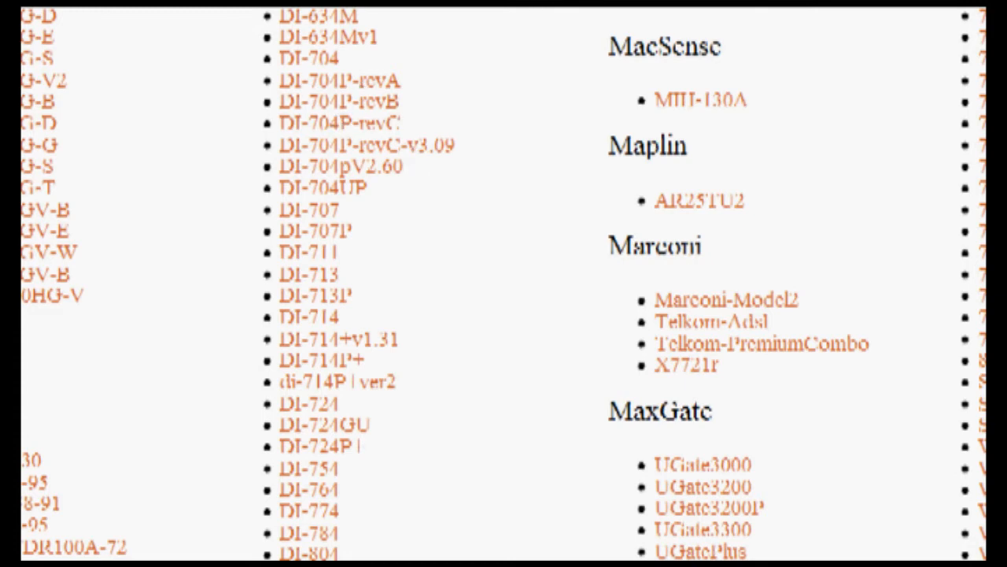
mouse_move(415, 252)
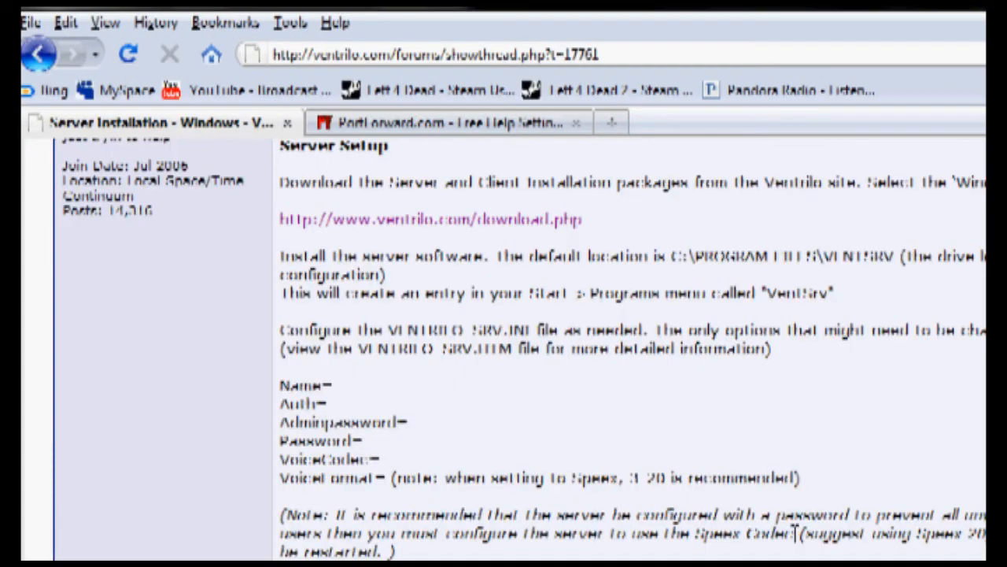
Scroll the Server Setup forum post through its Speex format table, then bring up the Start menu.
scroll(down, 3)
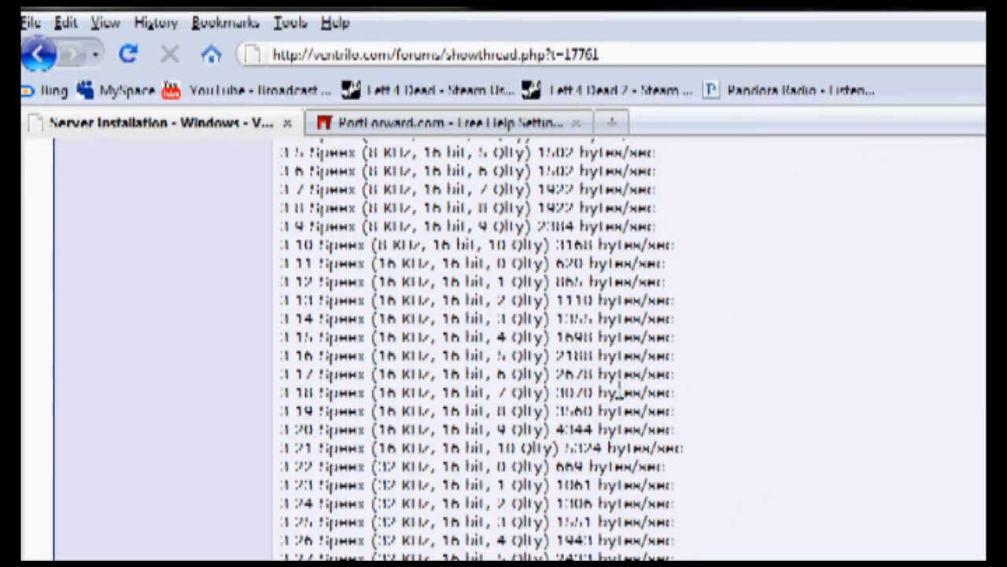
scroll(down, 3)
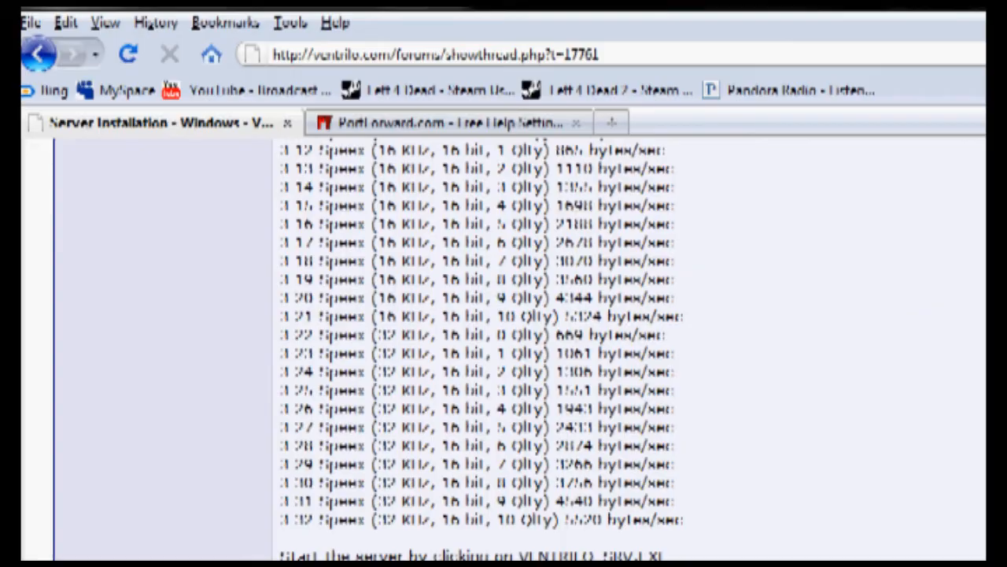
click(47, 551)
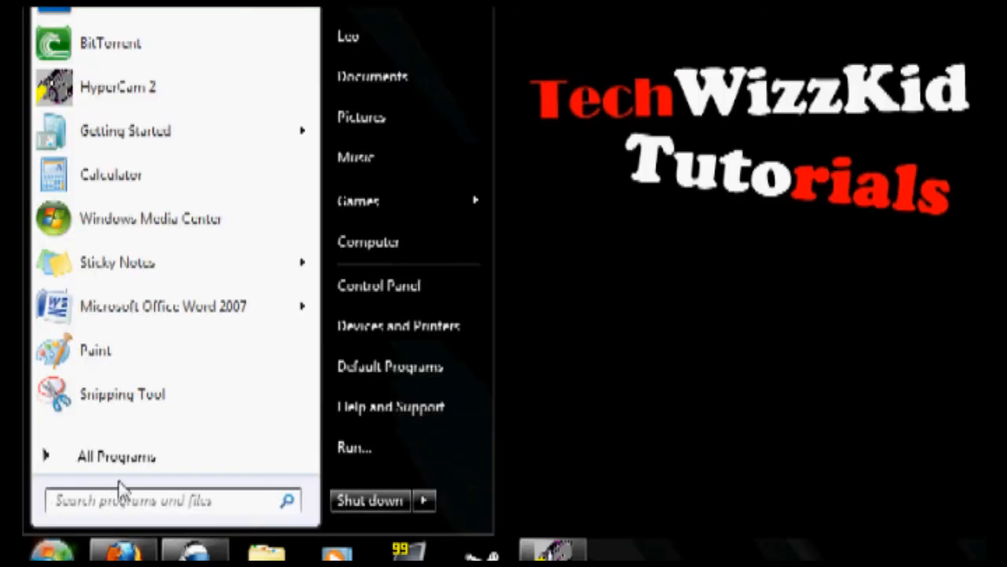
Launch Ventrilo Server from Start search 'vent' so the console runs with the edited settings.
text(vent)
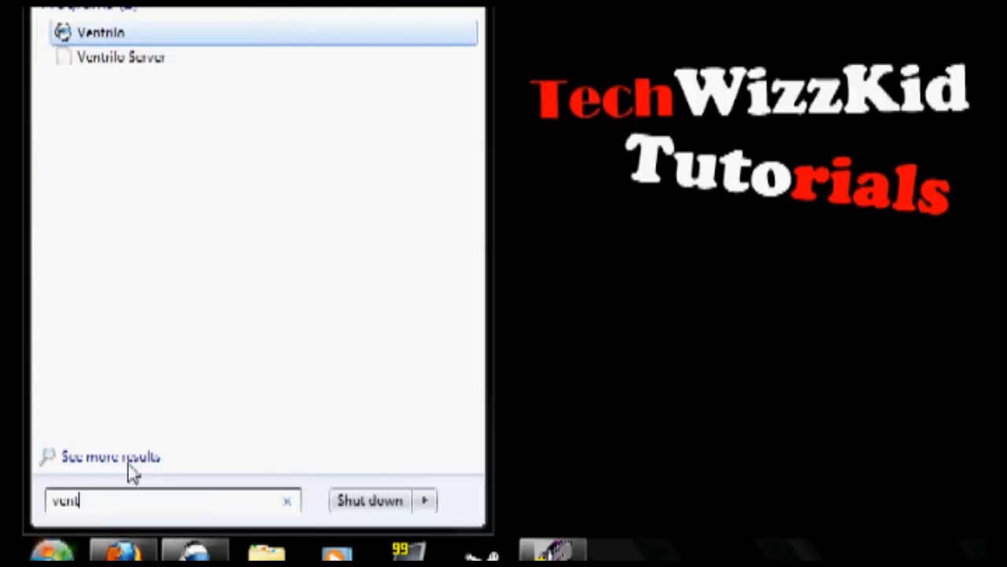
click(121, 57)
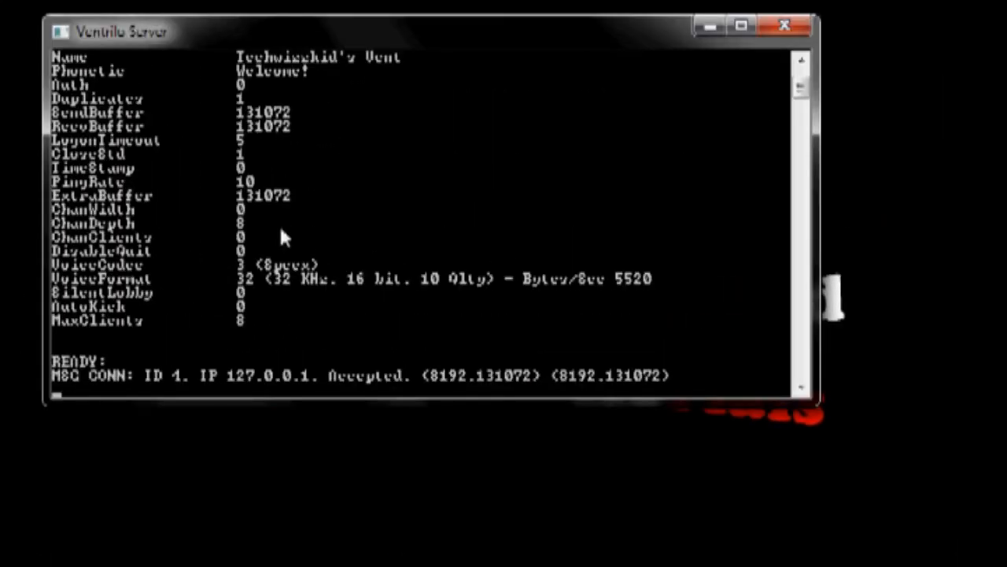
mouse_move(173, 527)
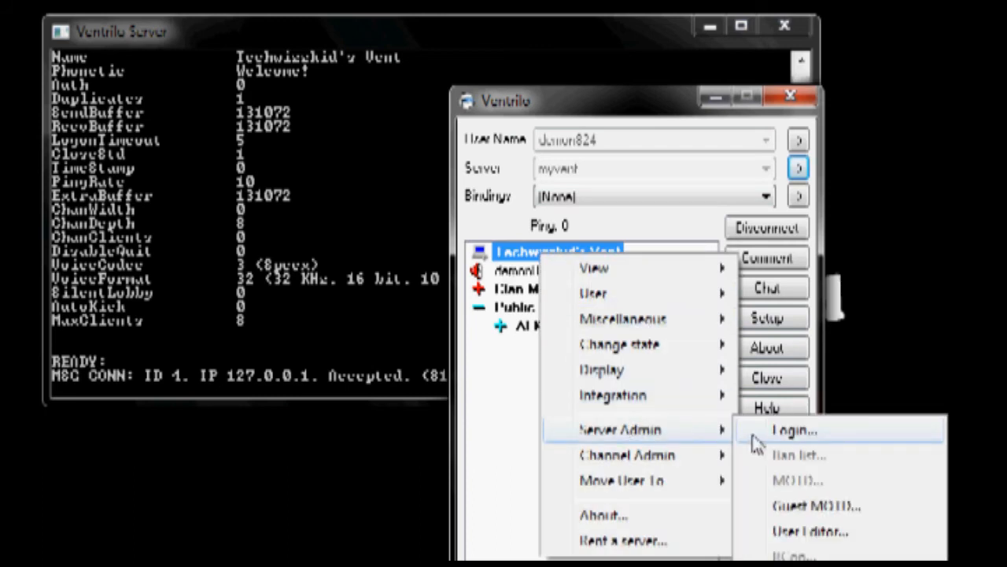
Log in as server admin on the connected Ventrilo server with the admin password.
click(794, 430)
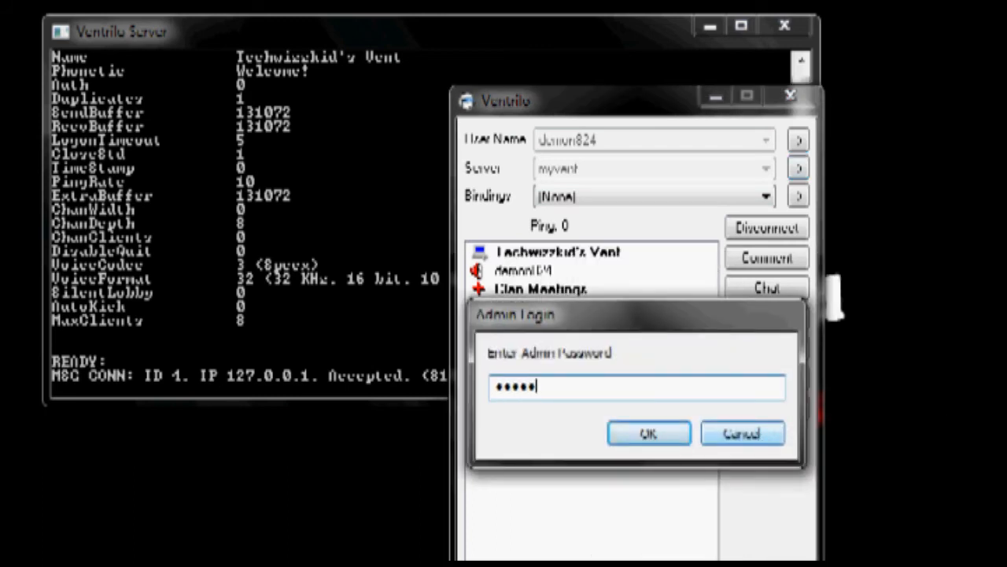
click(649, 433)
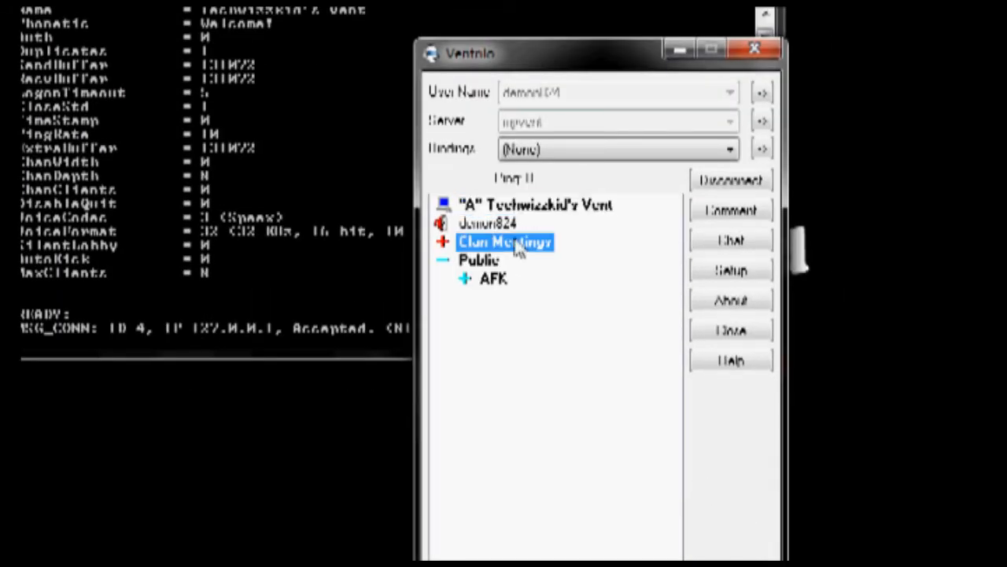
click(535, 204)
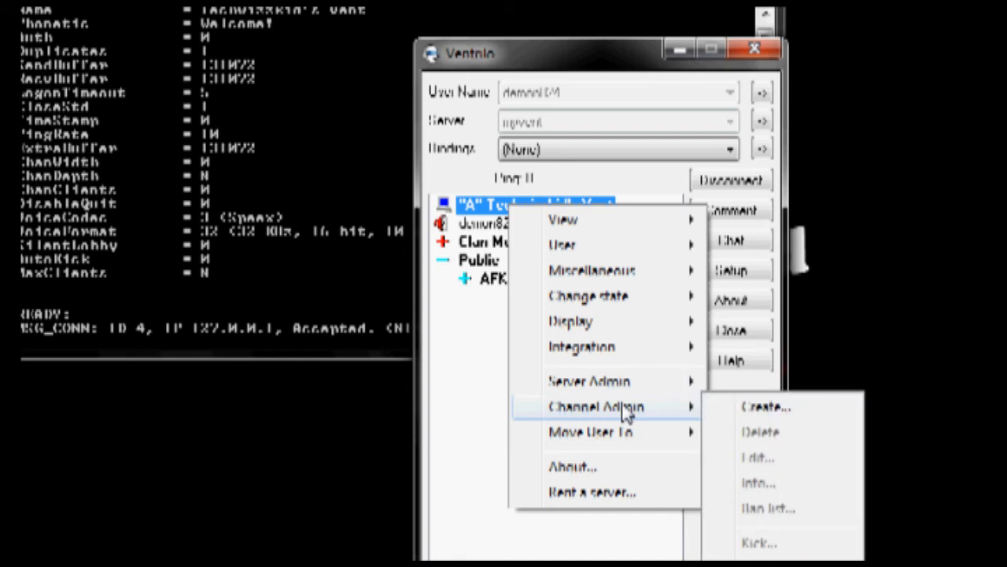
Create a new password-protected channel via Channel Admin and select it in the list.
click(765, 406)
text(fjasdlfjsalfjasdfasfasdf)
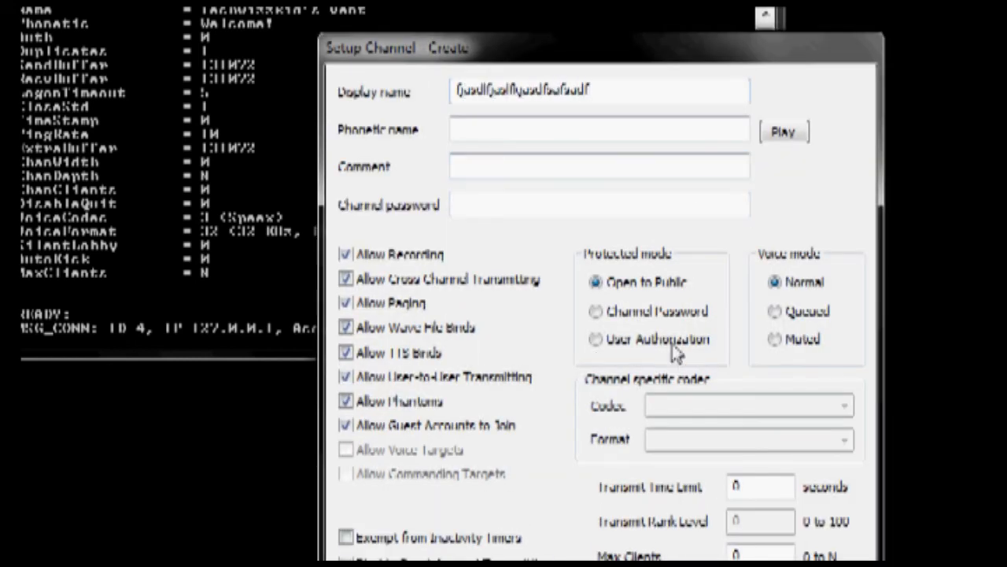
click(595, 312)
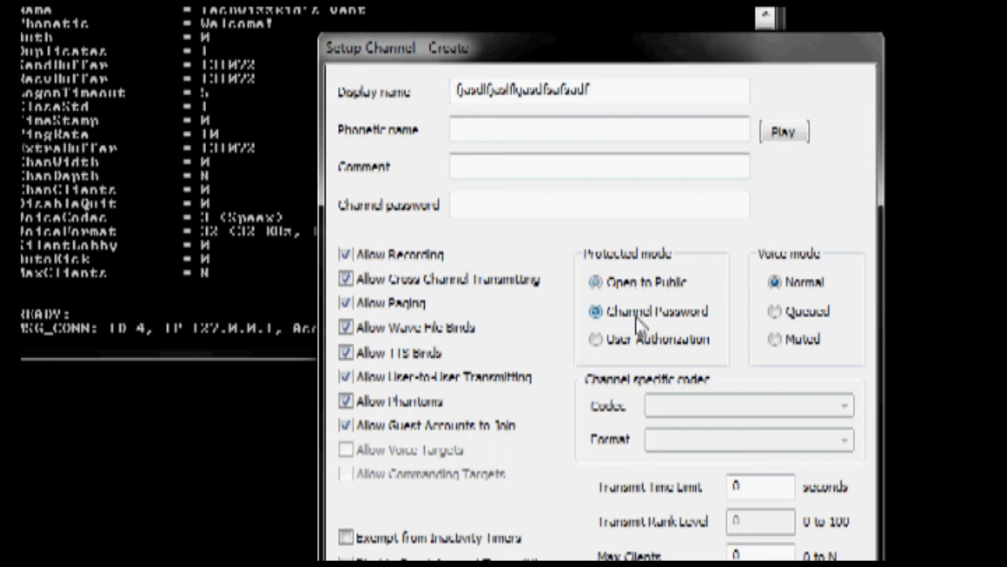
click(595, 282)
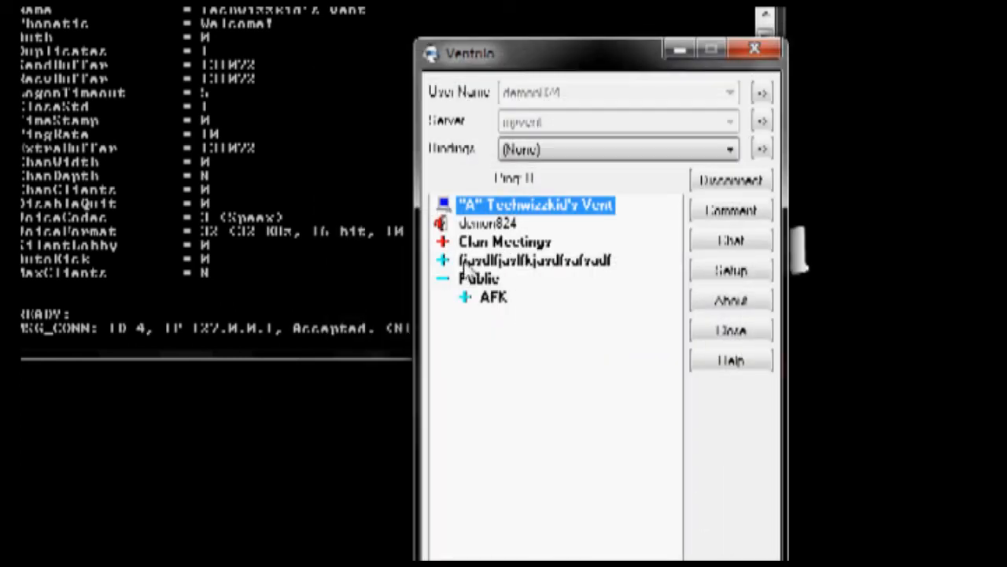
click(535, 262)
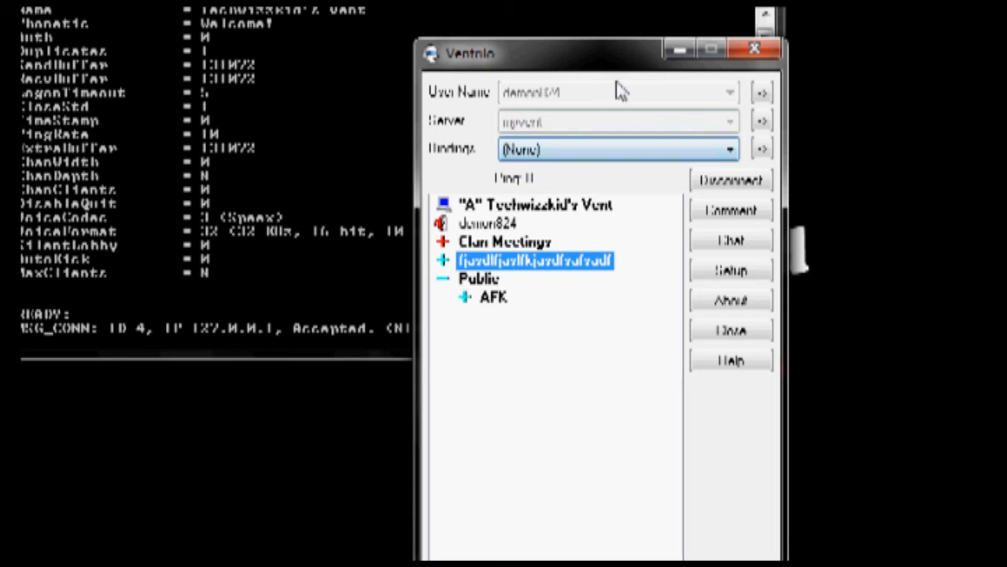
click(754, 48)
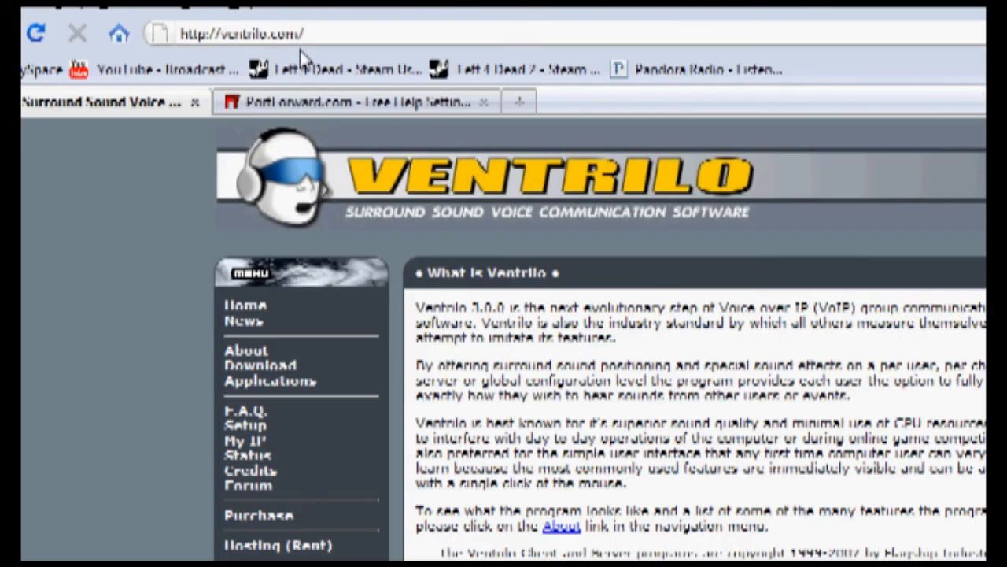
Show this computer's public IP address via My IP on ventrilo.com.
click(246, 440)
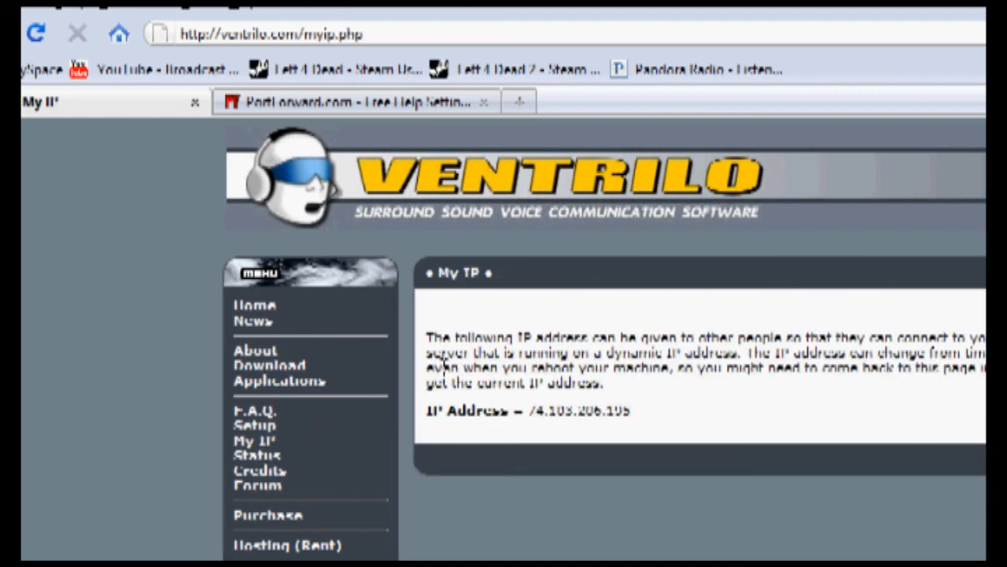